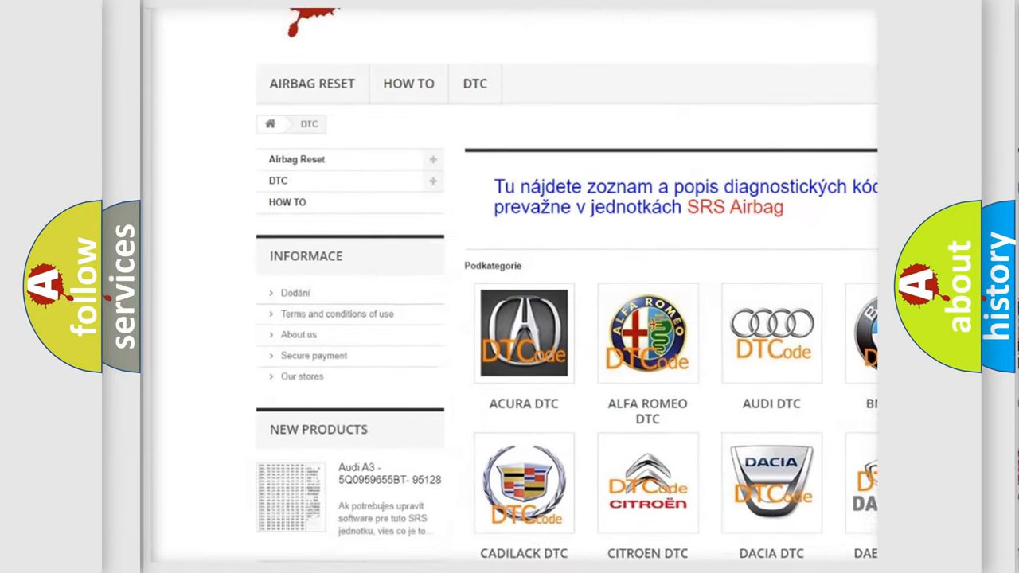
scroll(down, 3)
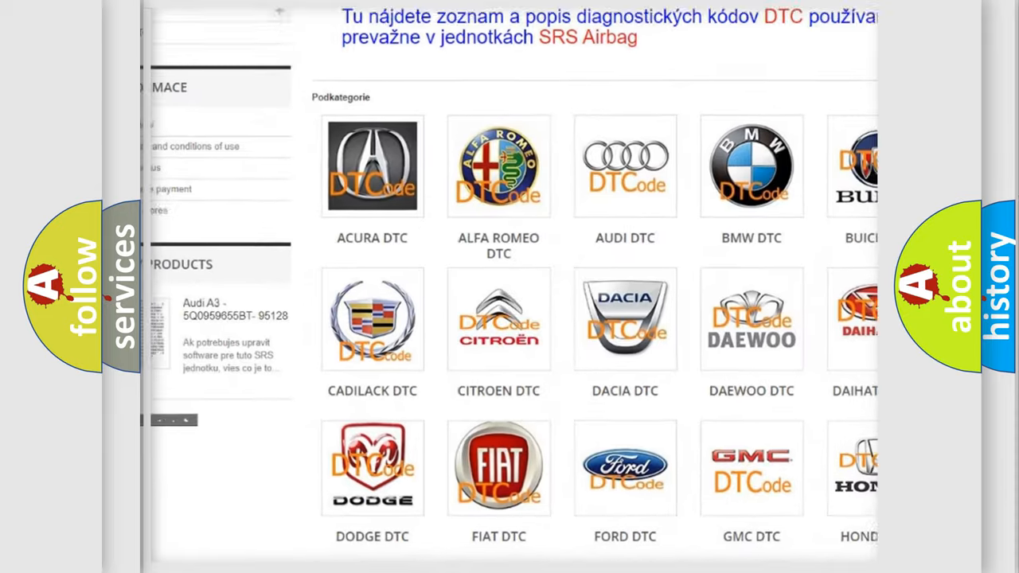
scroll(up, 3)
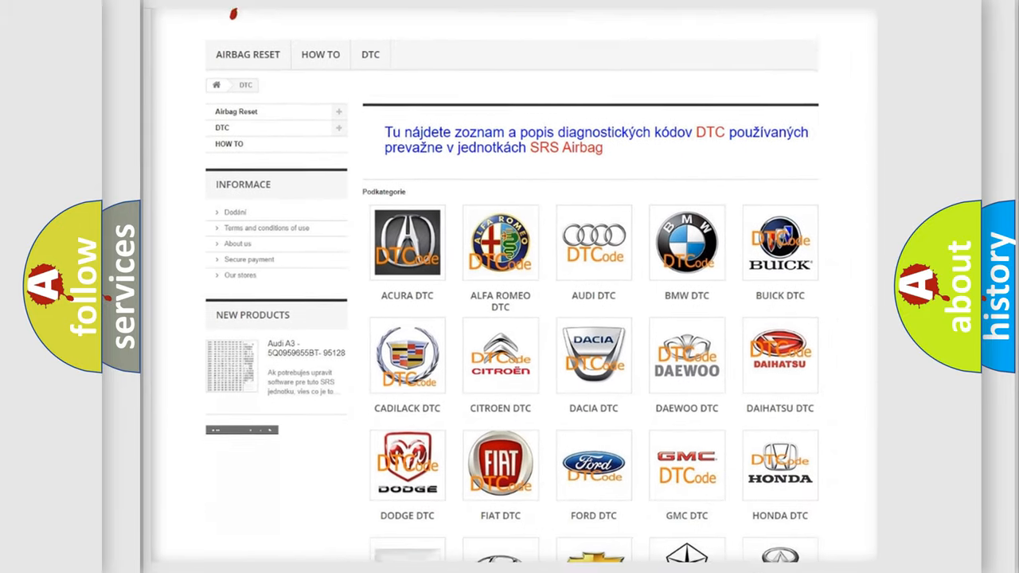
scroll(down, 3)
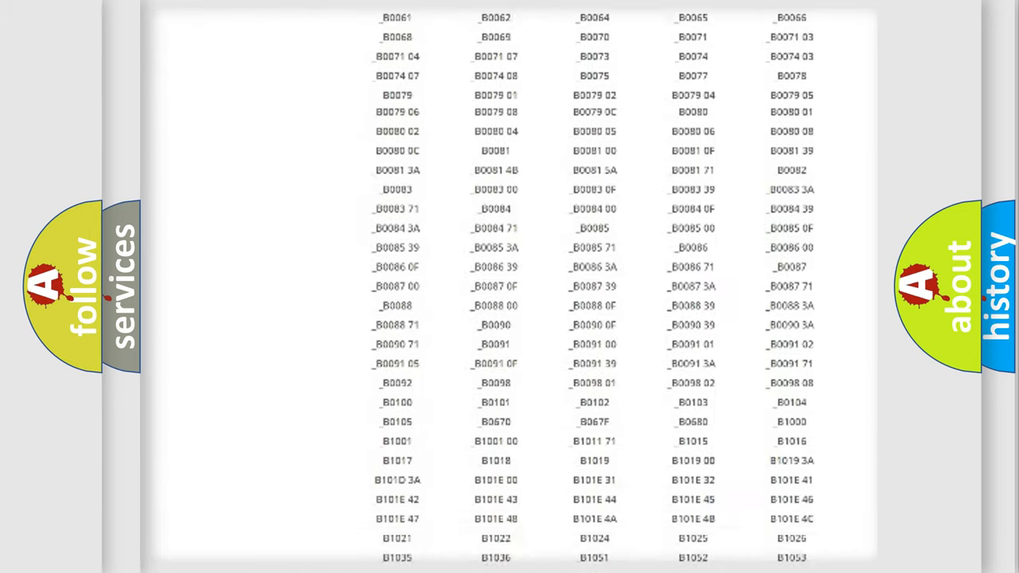
scroll(up, 3)
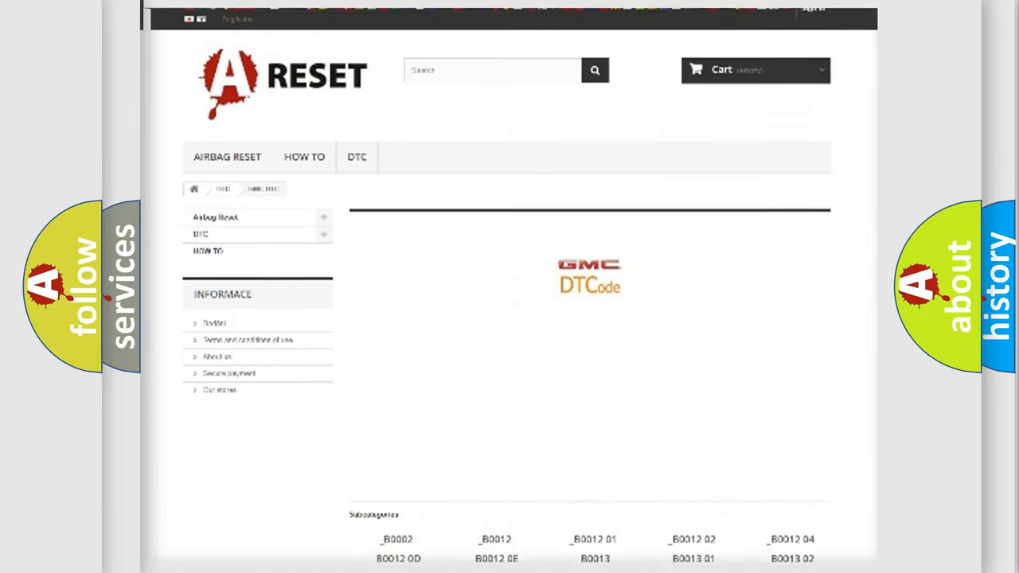